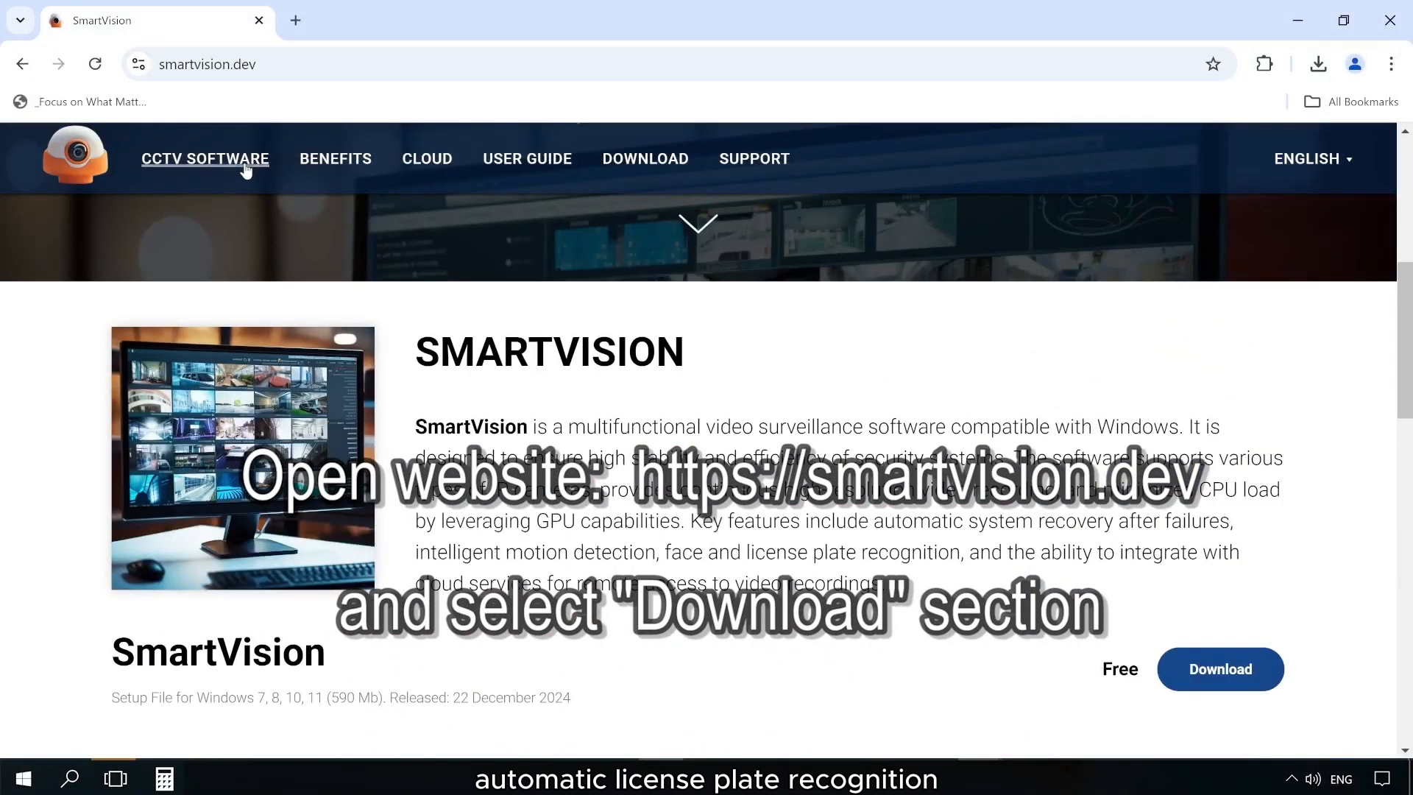
Step: Browse from the SmartVision home page to the Cloud page, then the User Guide
{"action": "left_click", "coordinate": [205, 158]}
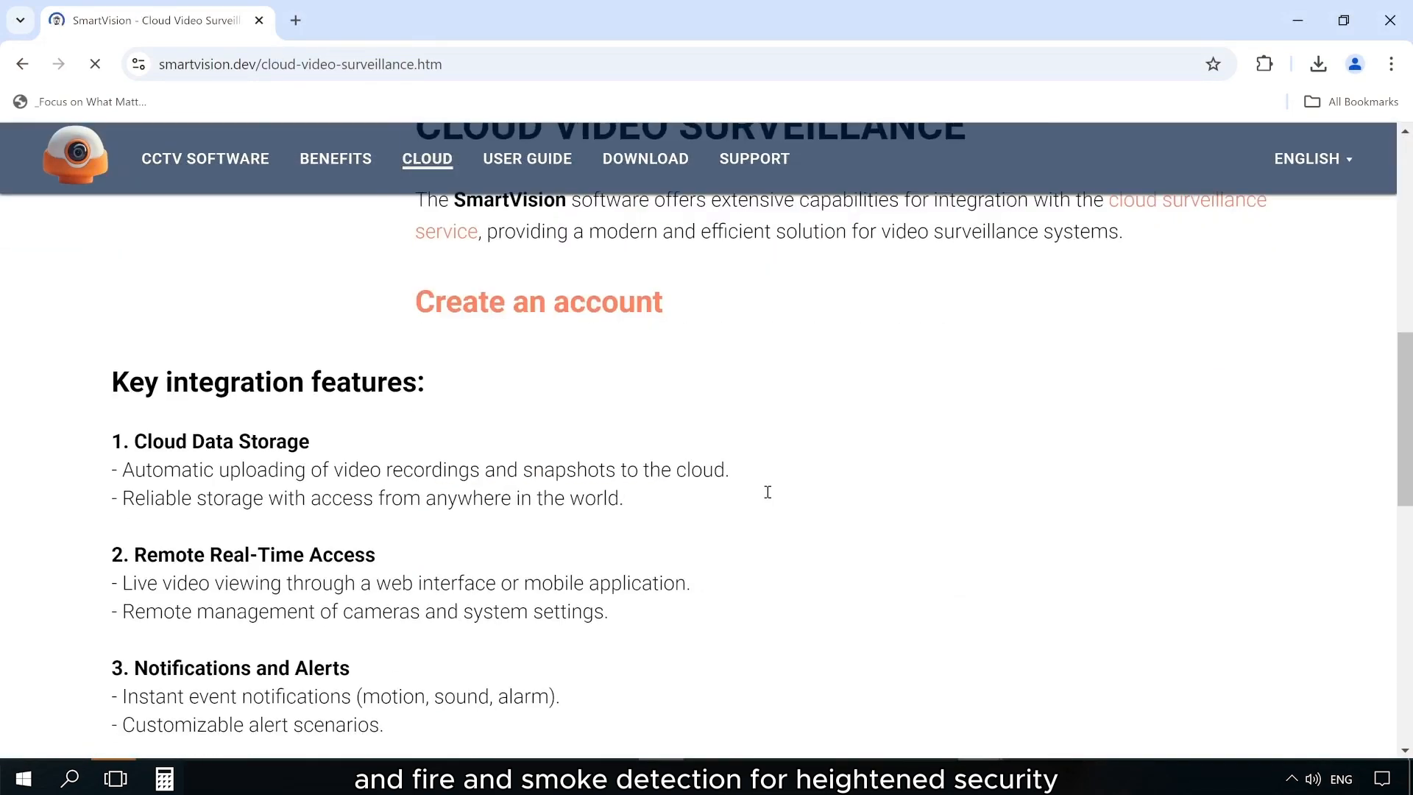
{"action": "left_click", "coordinate": [644, 159]}
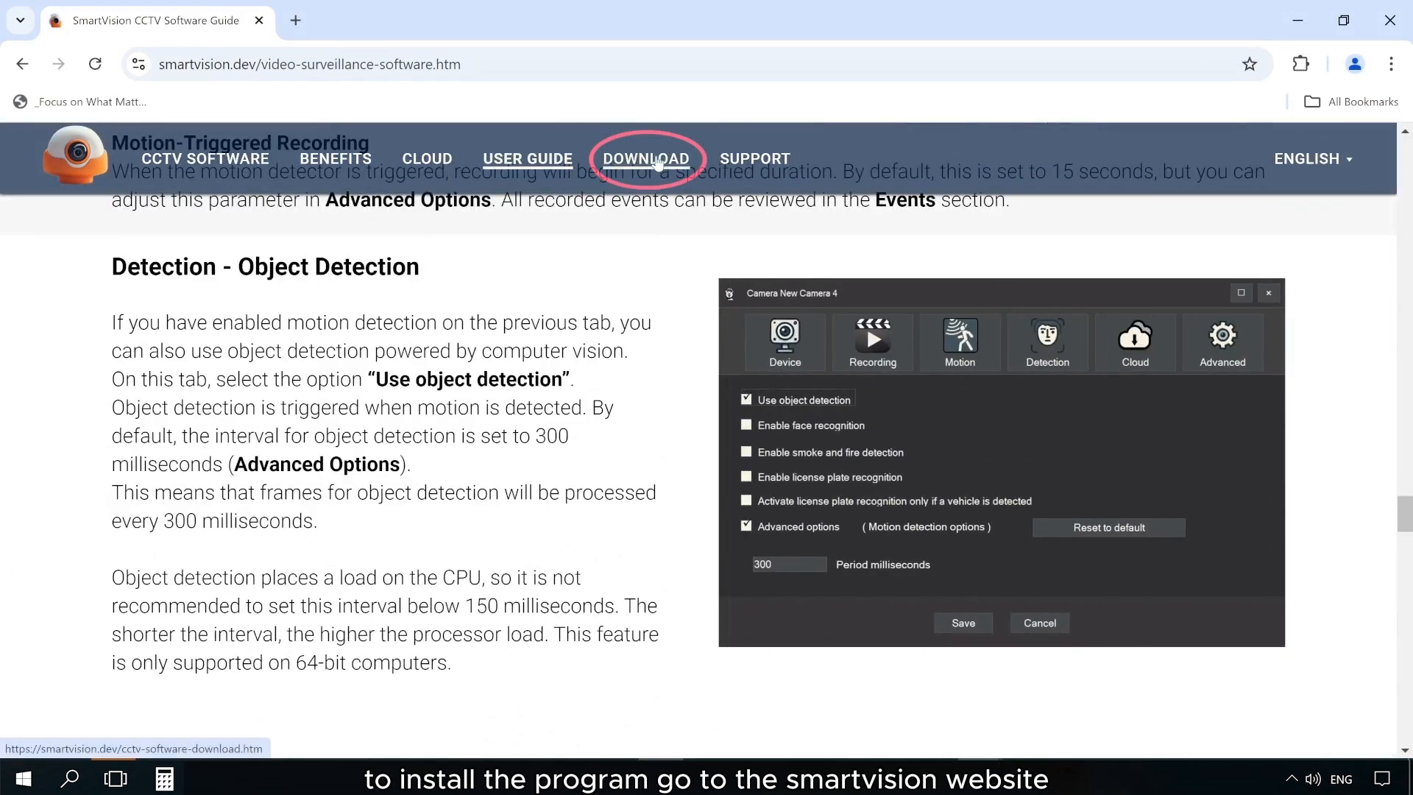
Step: Download smartvisionsetup.exe, the SmartVision setup file for Windows, from the Download page
{"action": "left_click", "coordinate": [645, 159]}
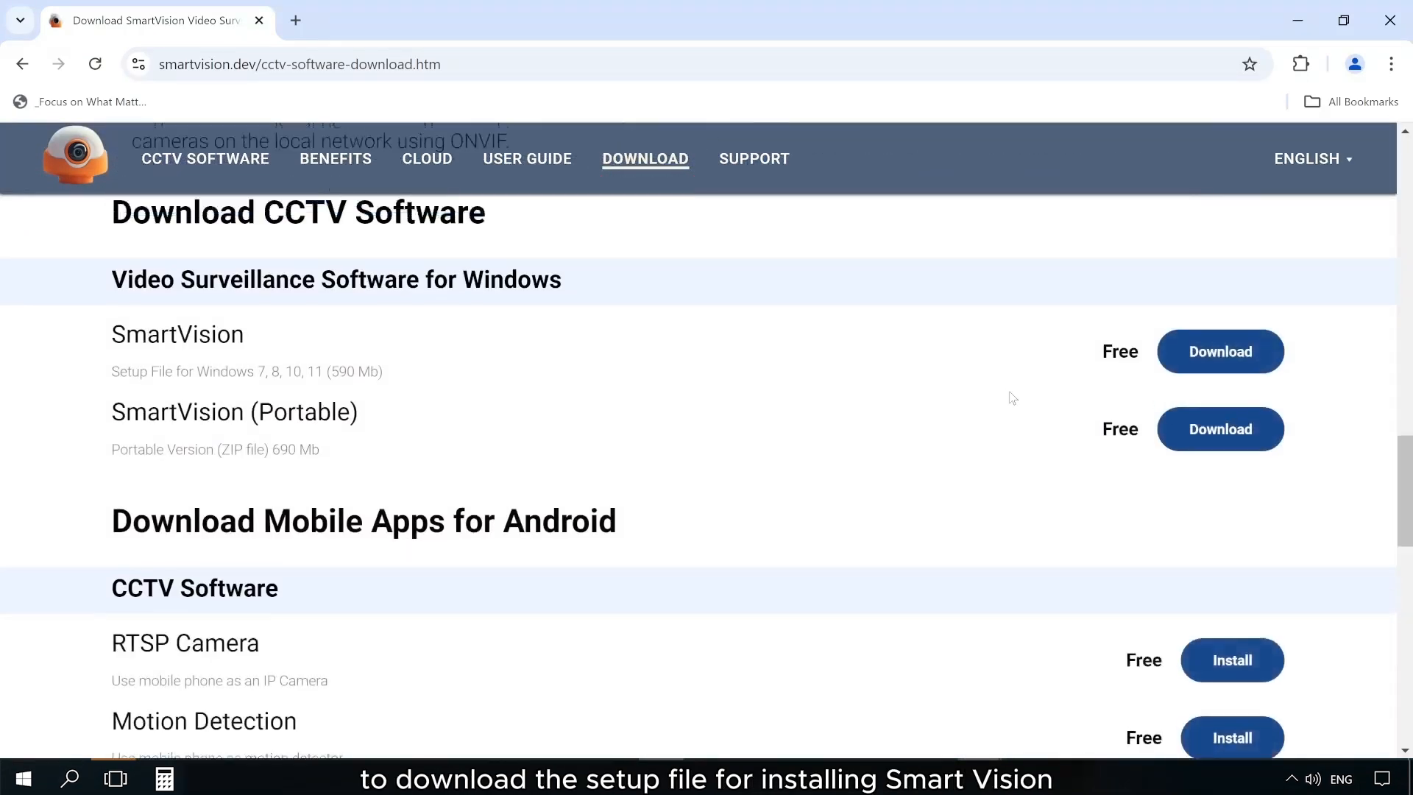
{"action": "left_click", "coordinate": [1219, 531]}
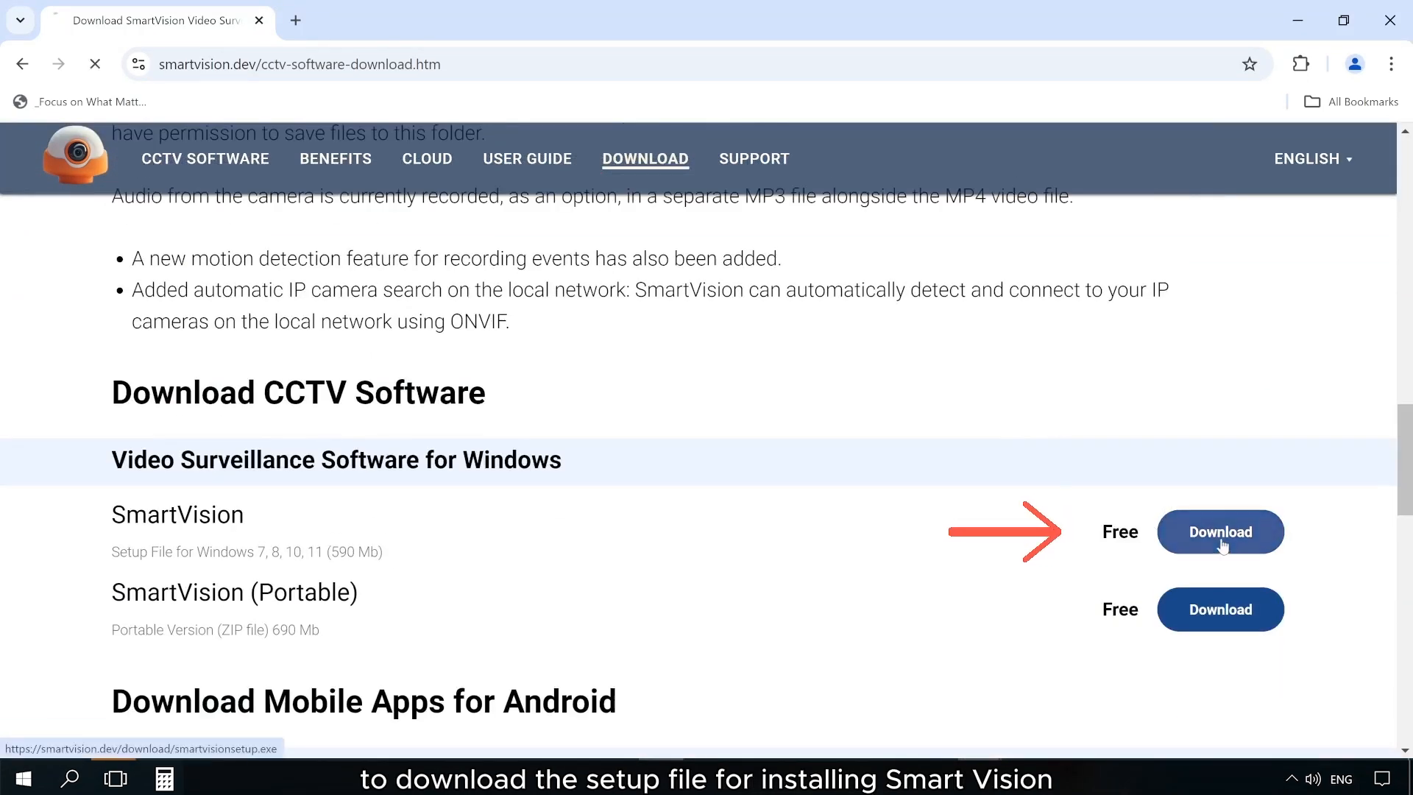
{"action": "left_click", "coordinate": [1218, 531]}
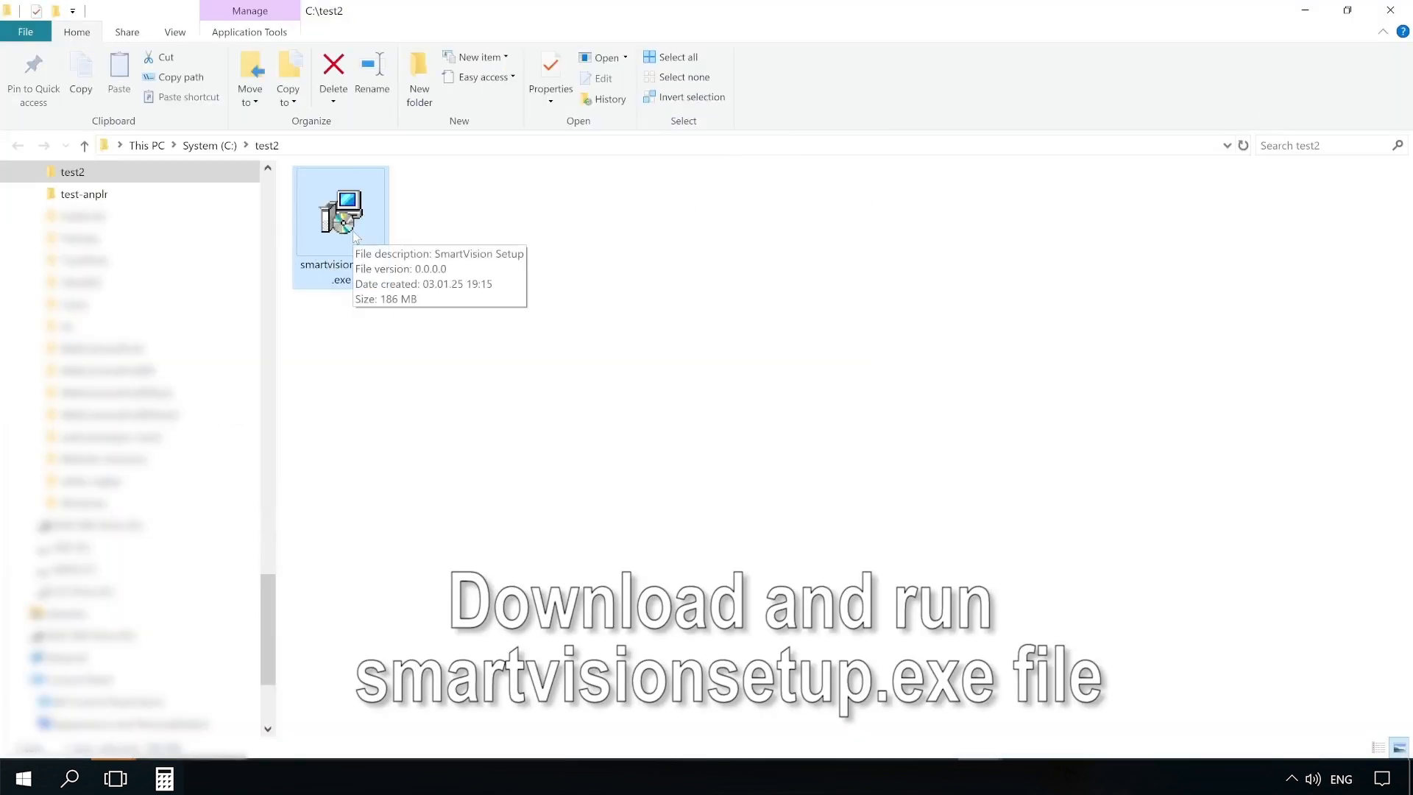
Step: Launch smartvisionsetup.exe and run it despite the unverified-publisher warning, without asking again
{"action": "double_click", "coordinate": [340, 212]}
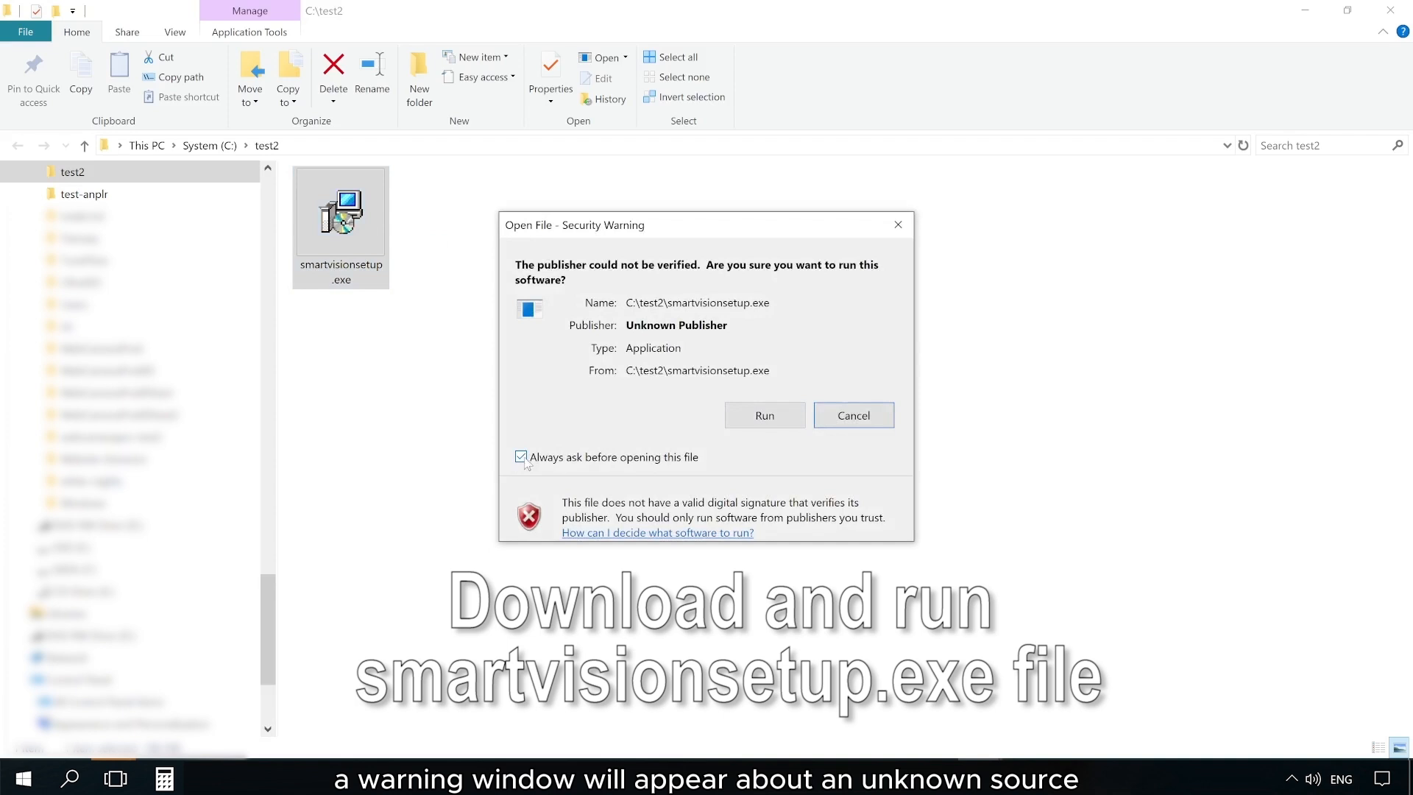
{"action": "left_click", "coordinate": [521, 457]}
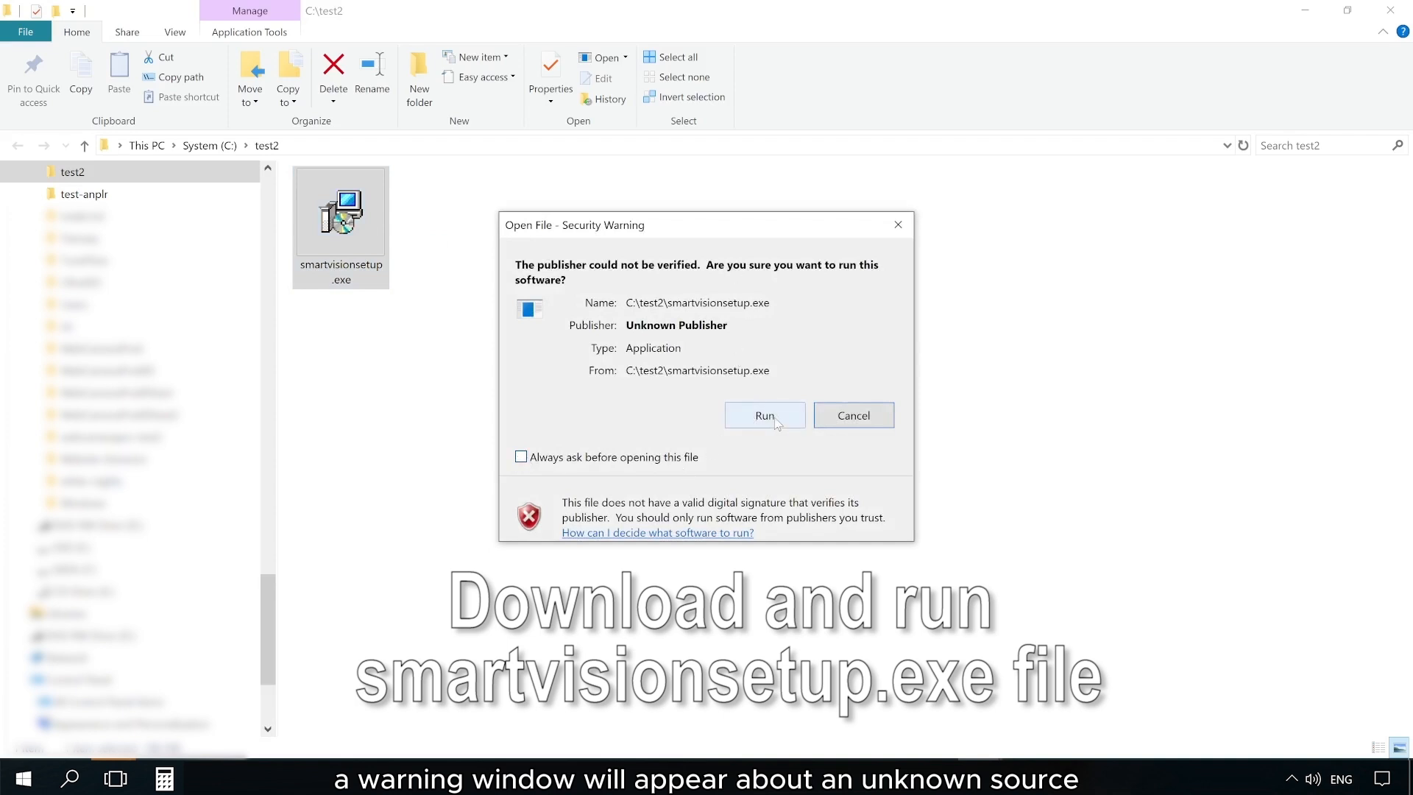
{"action": "left_click", "coordinate": [853, 415]}
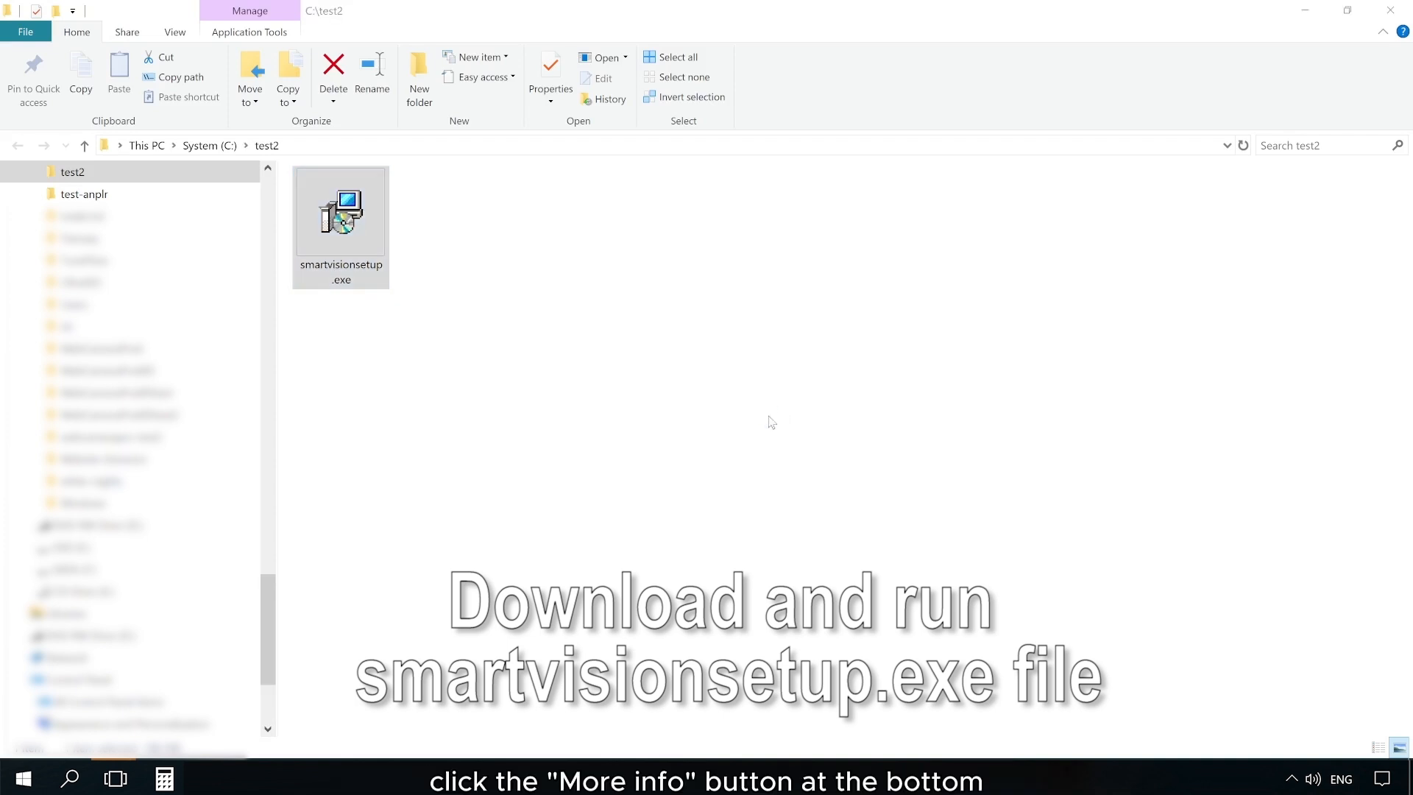
Step: Relaunch the installer and allow it through User Account Control so the wizard starts
{"action": "double_click", "coordinate": [340, 225]}
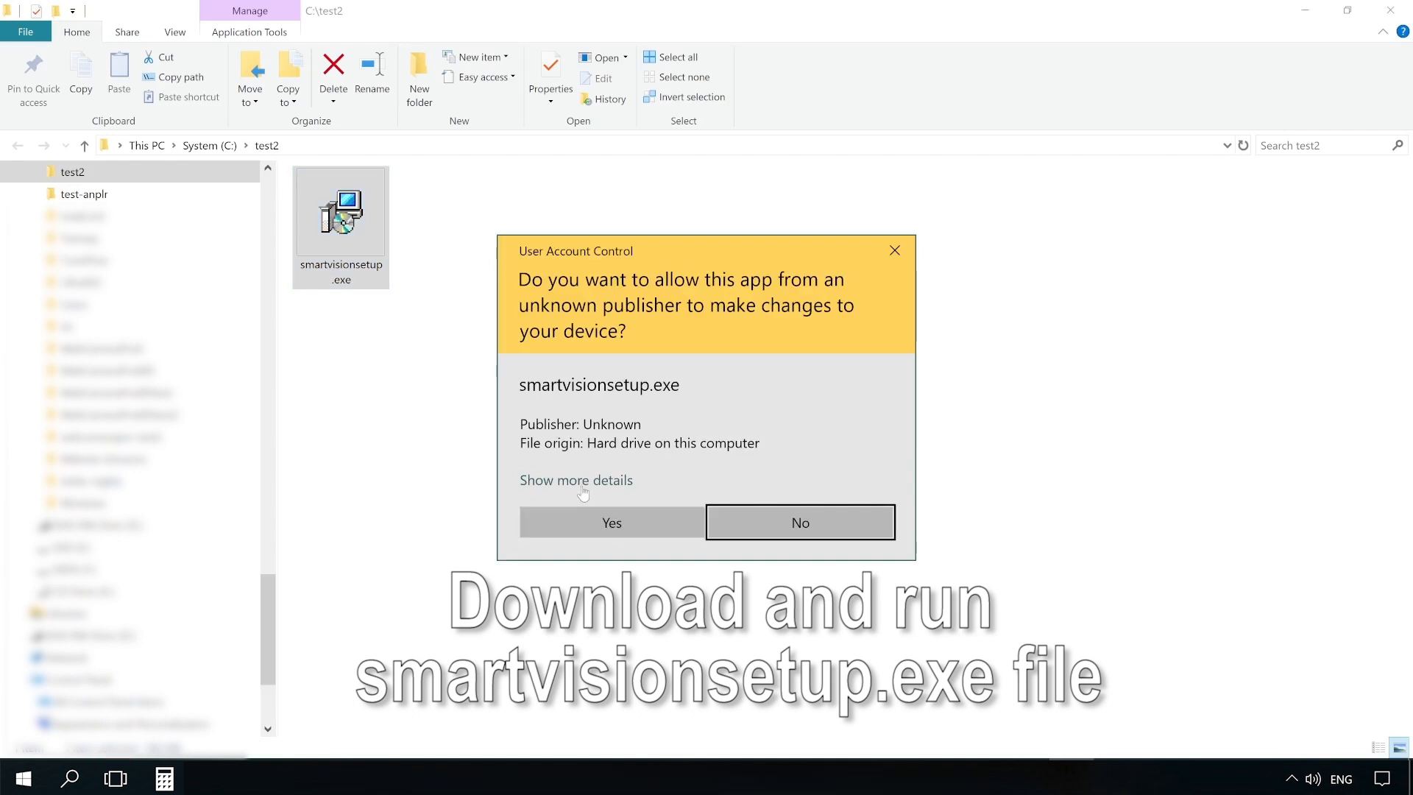
{"action": "left_click", "coordinate": [575, 480]}
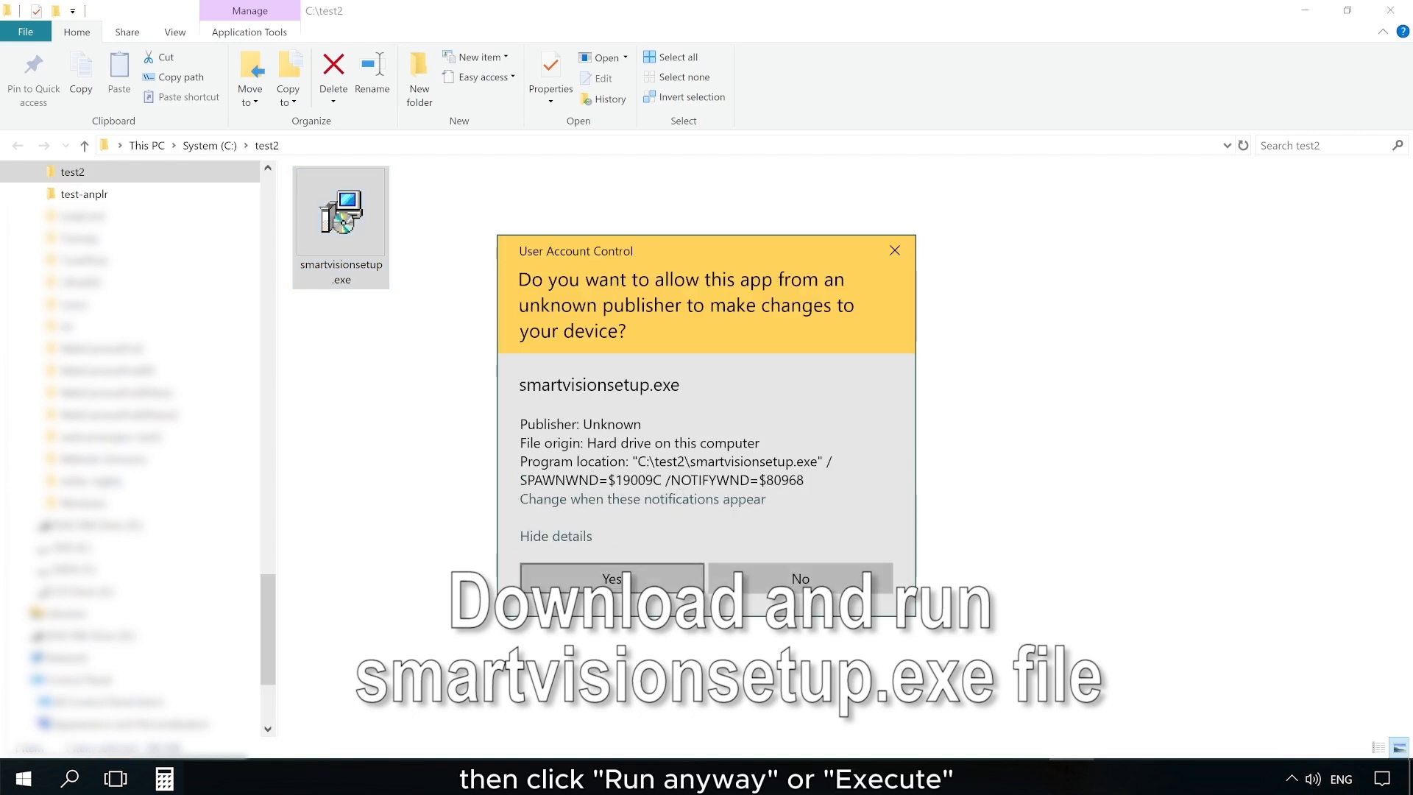
{"action": "left_click", "coordinate": [610, 578]}
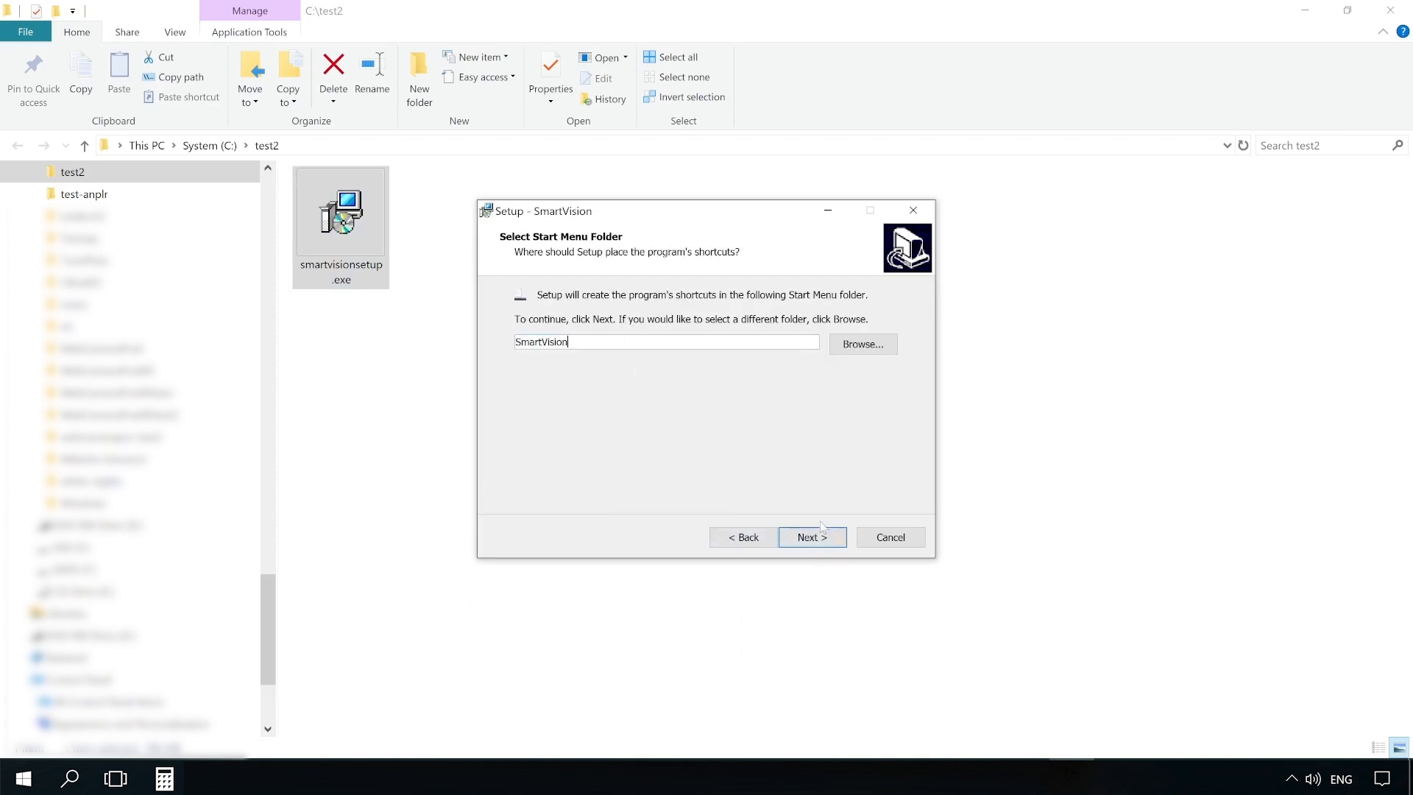
Step: Accept the default Start Menu folder and let SmartVision install to the completion page
{"action": "left_click", "coordinate": [809, 537]}
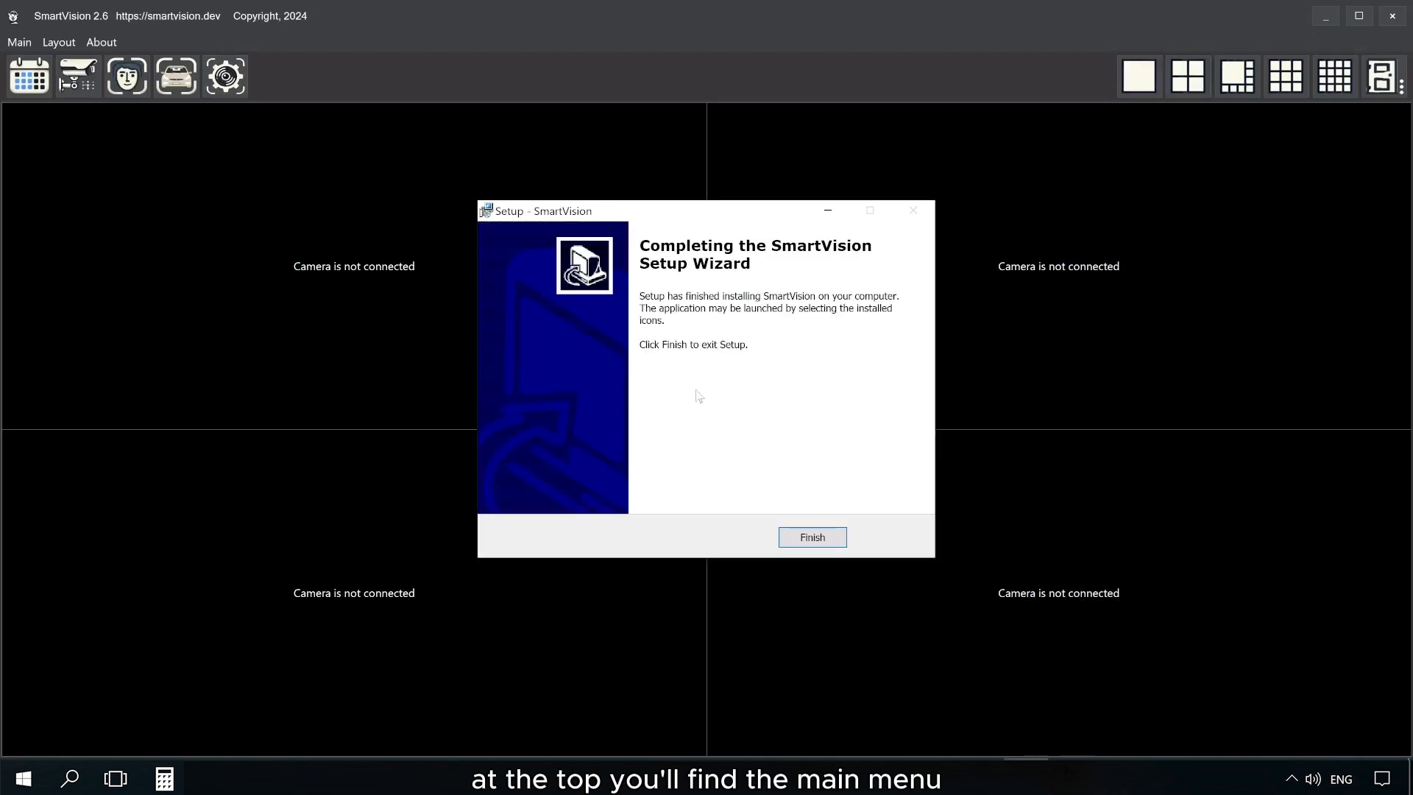
Step: Finish setup, review and close the common settings, leaving About > Languages open
{"action": "left_click", "coordinate": [810, 537]}
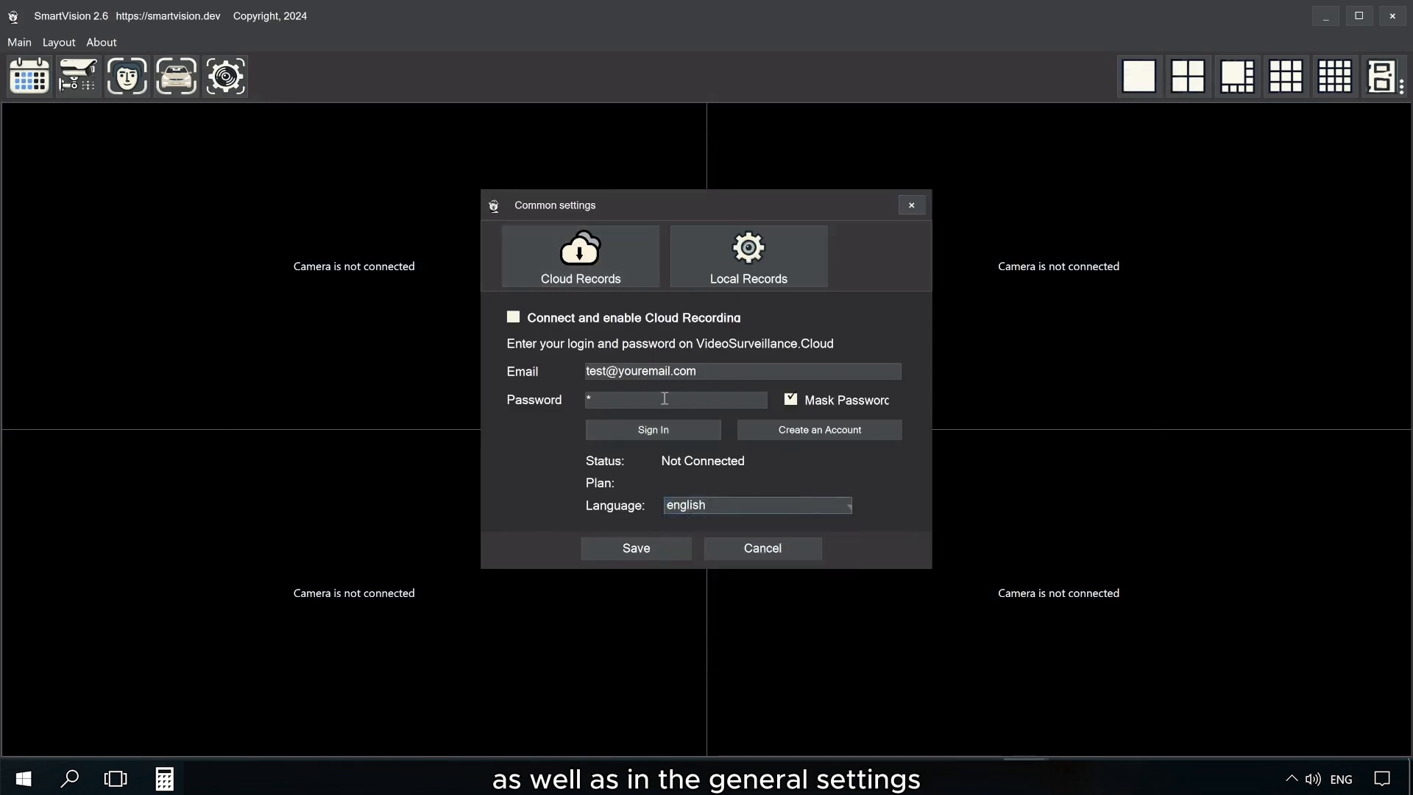
{"action": "left_click", "coordinate": [116, 50]}
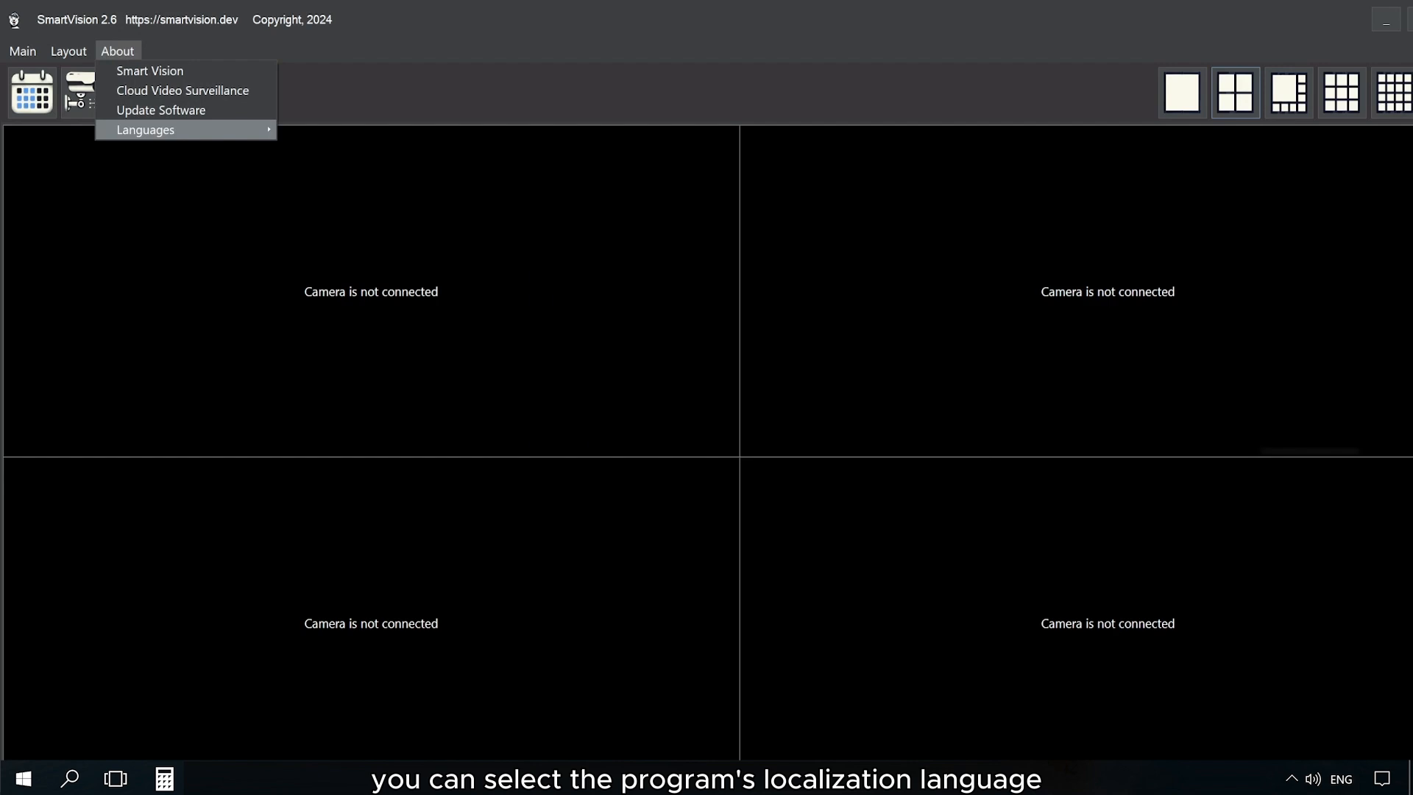